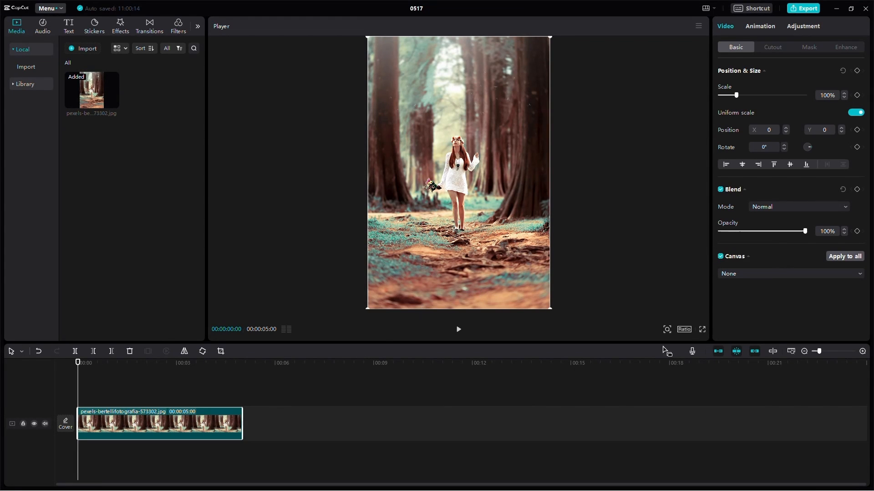
# - Set the project canvas ratio to 16:9 from the Ratio list under the player
pyautogui.click(683, 330)
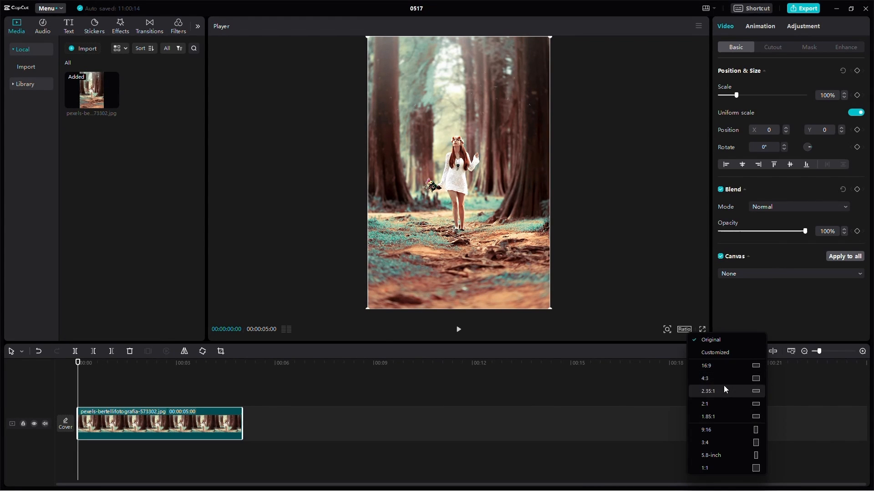
pyautogui.click(706, 366)
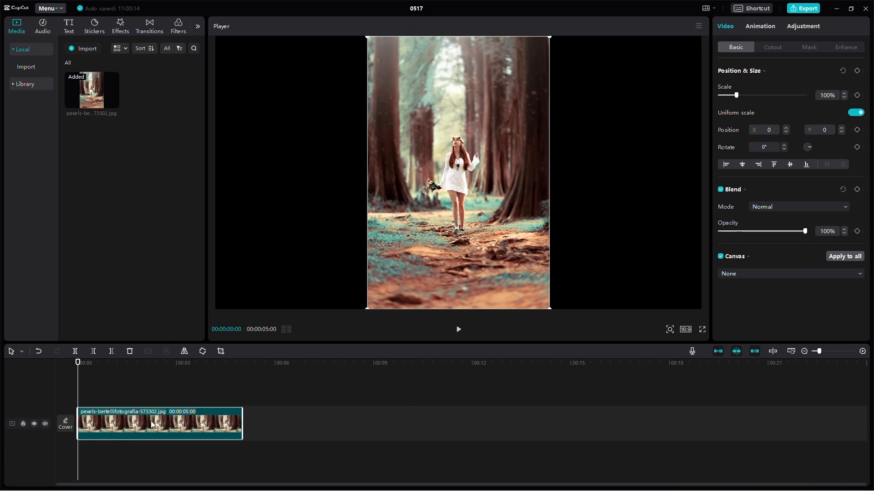
pyautogui.click(142, 363)
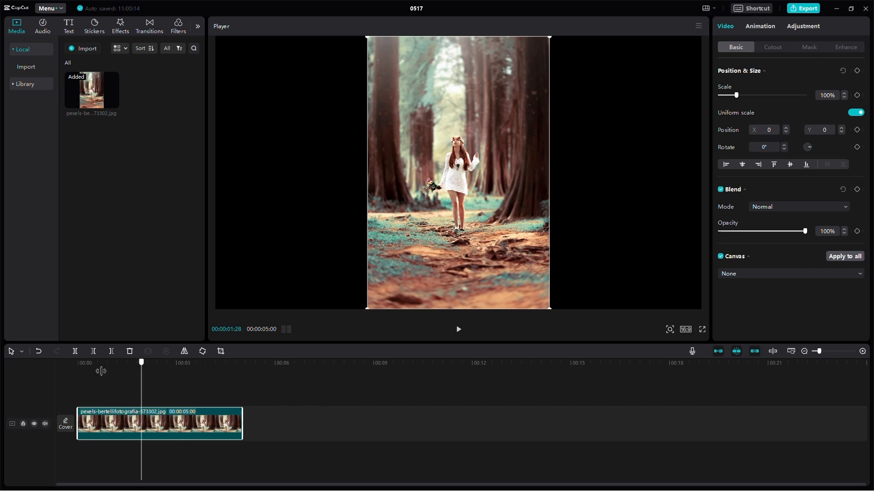
pyautogui.moveTo(242, 422); pyautogui.dragTo(305, 422)
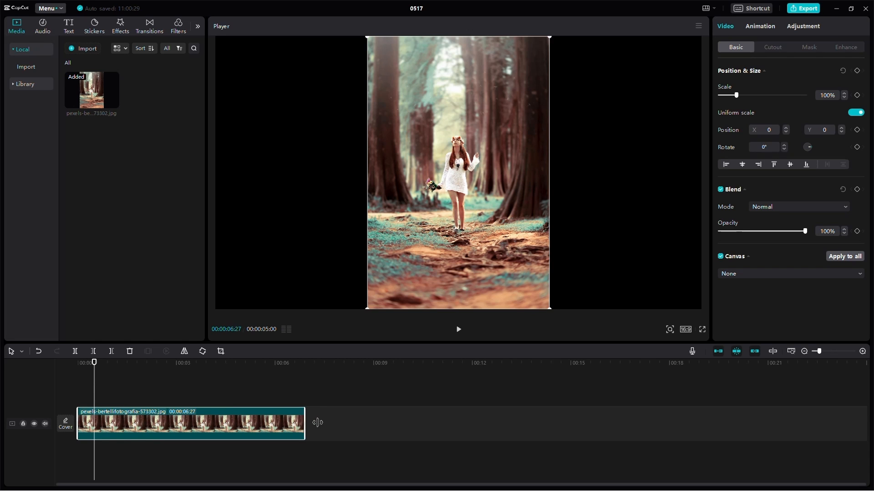
pyautogui.moveTo(305, 423); pyautogui.dragTo(228, 423)
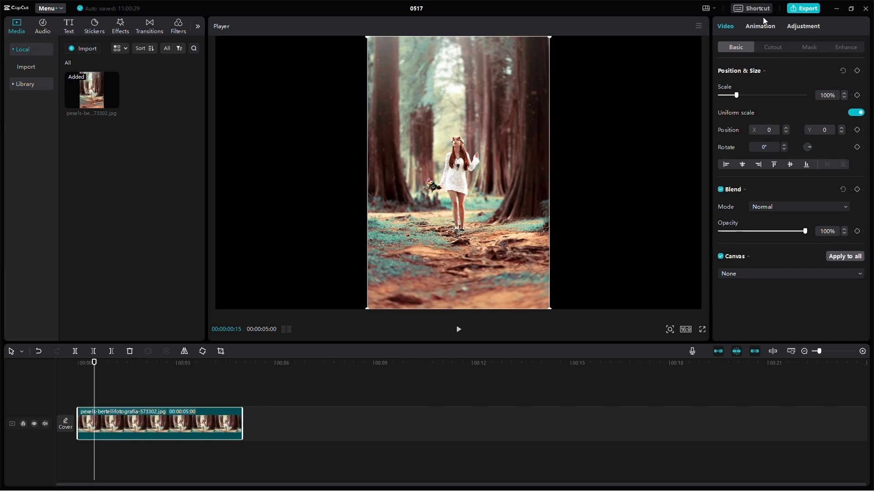
# - Apply the Flip 4 combo animation to the forest photo clip across its full length
pyautogui.click(759, 26)
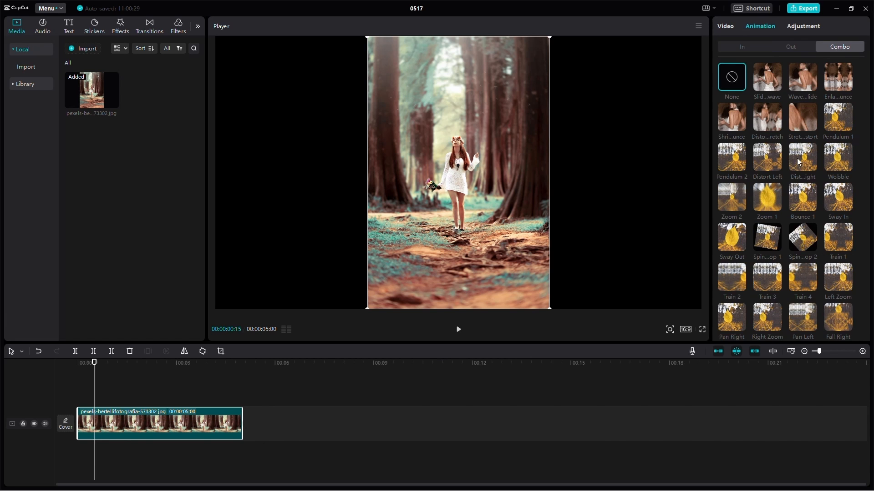
pyautogui.scroll(-3)
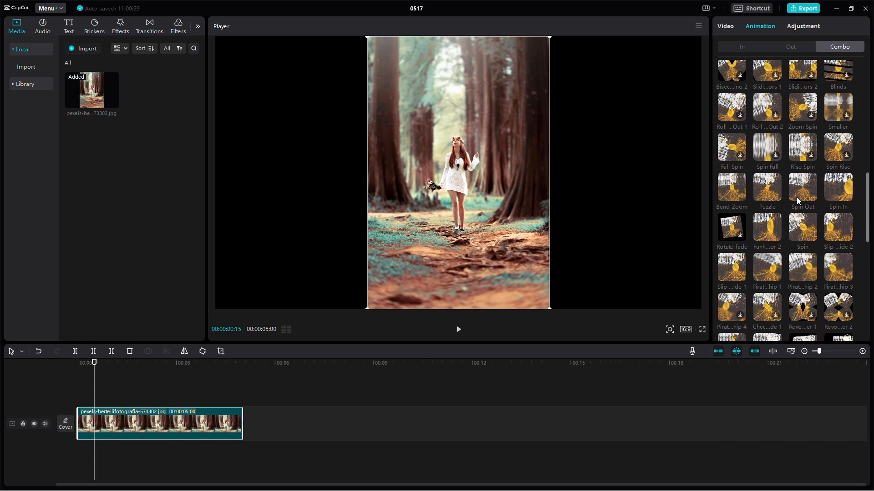
pyautogui.scroll(-3)
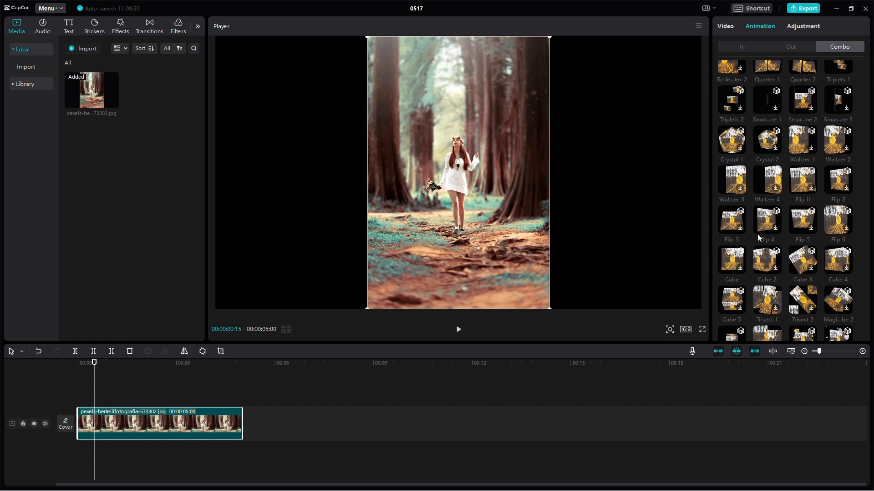
pyautogui.click(768, 219)
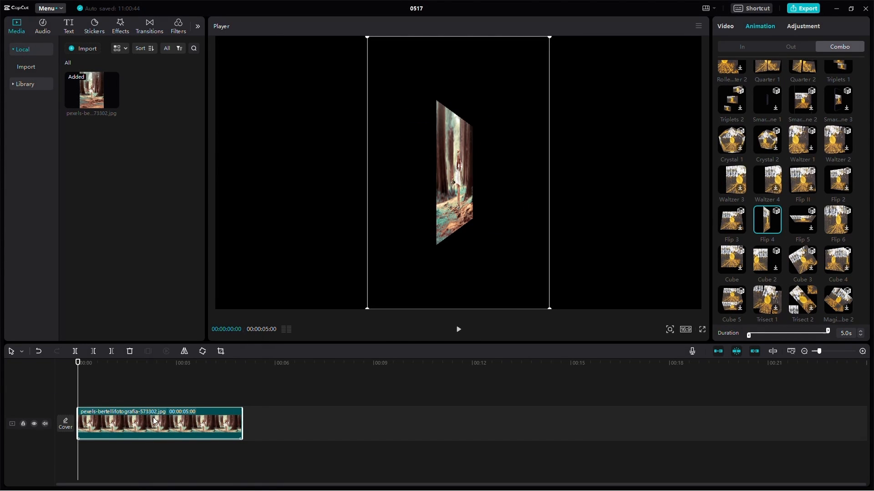
pyautogui.moveTo(180, 369)
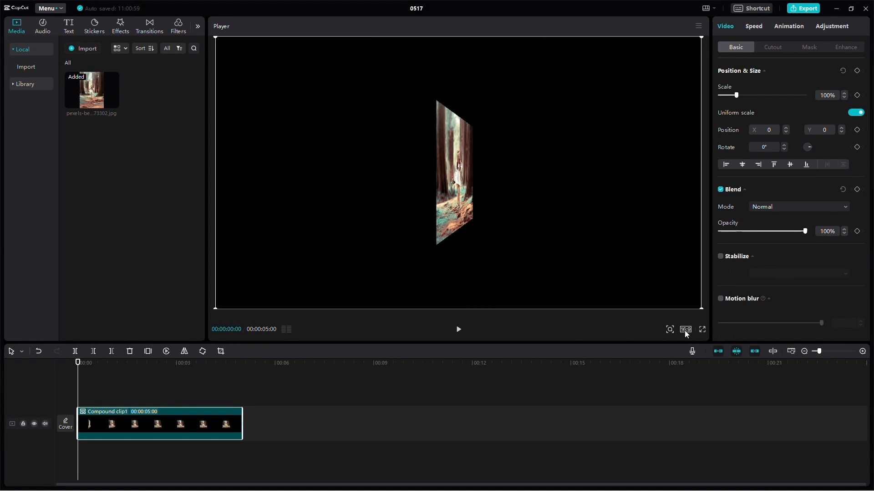
# - Create a compound clip from the animated photo and preview its frame at one second
pyautogui.click(684, 330)
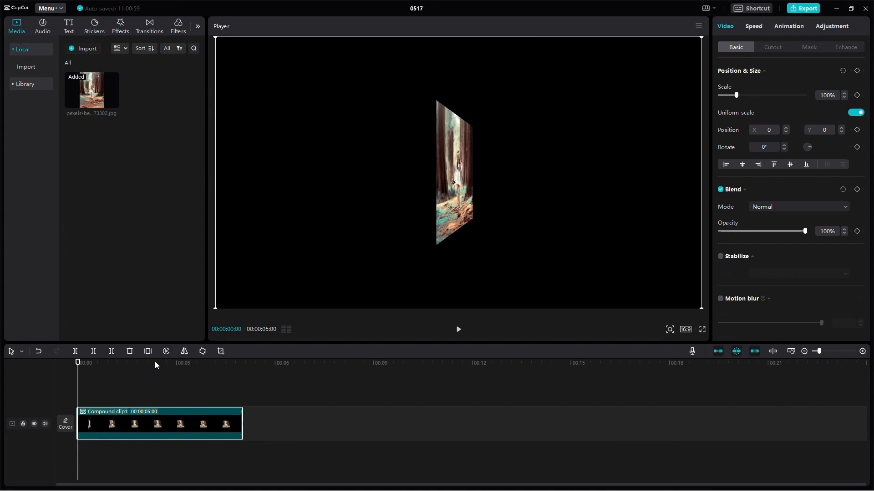
pyautogui.click(165, 363)
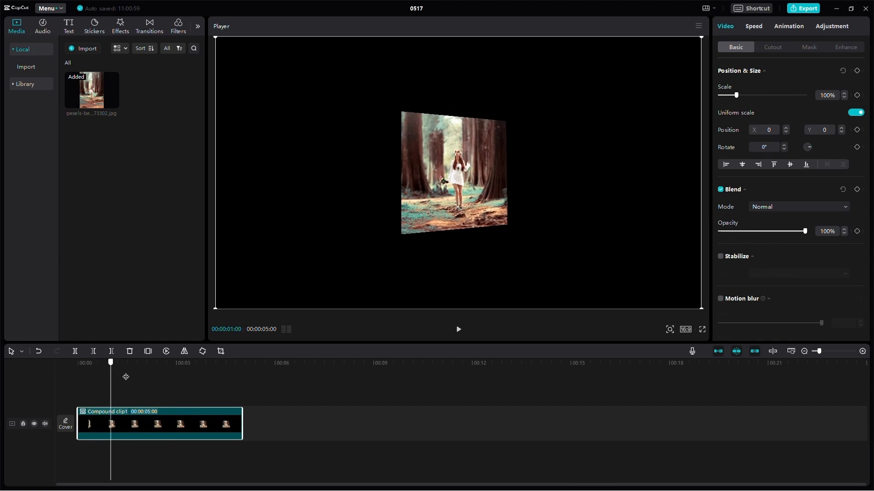
# - Freeze the backward-tilted frame at 00:04:24 as a three-second clip above the compound clip
pyautogui.moveTo(110, 363); pyautogui.dragTo(235, 362)
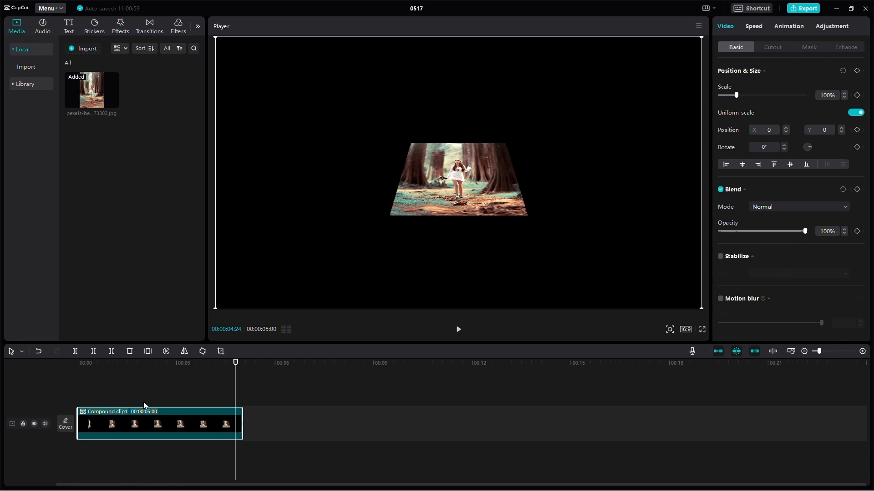
pyautogui.click(130, 351)
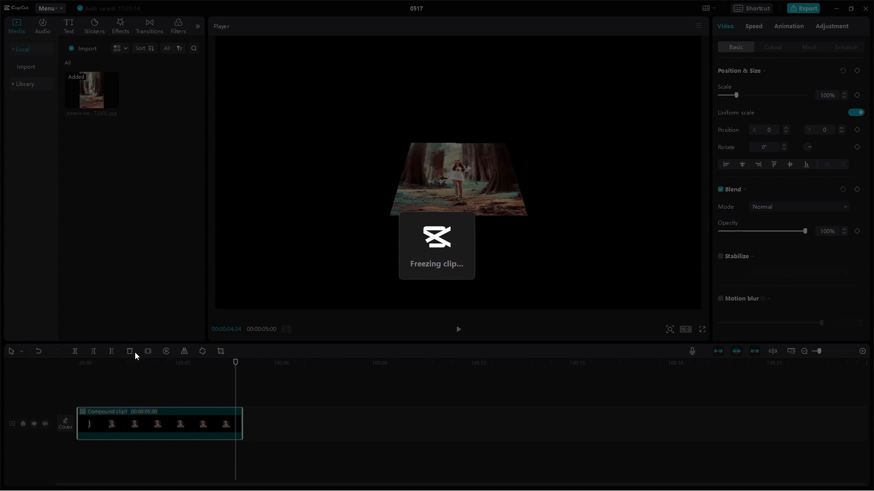
pyautogui.click(130, 351)
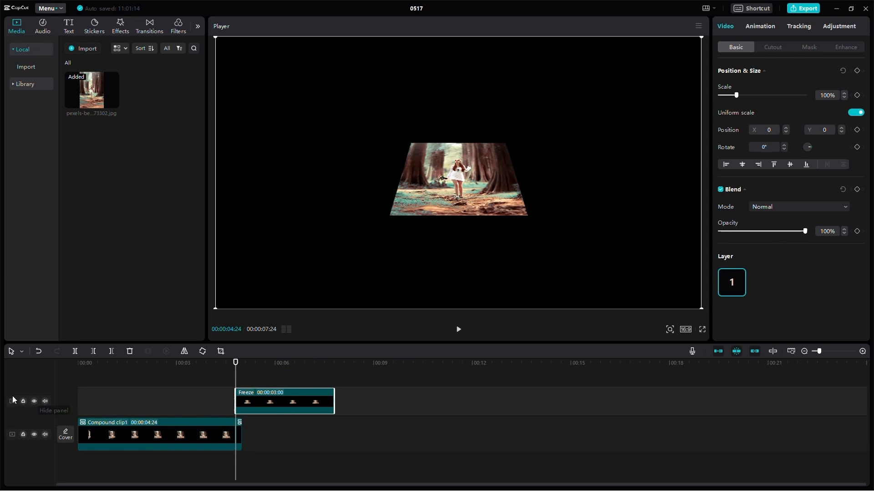
pyautogui.moveTo(23, 401)
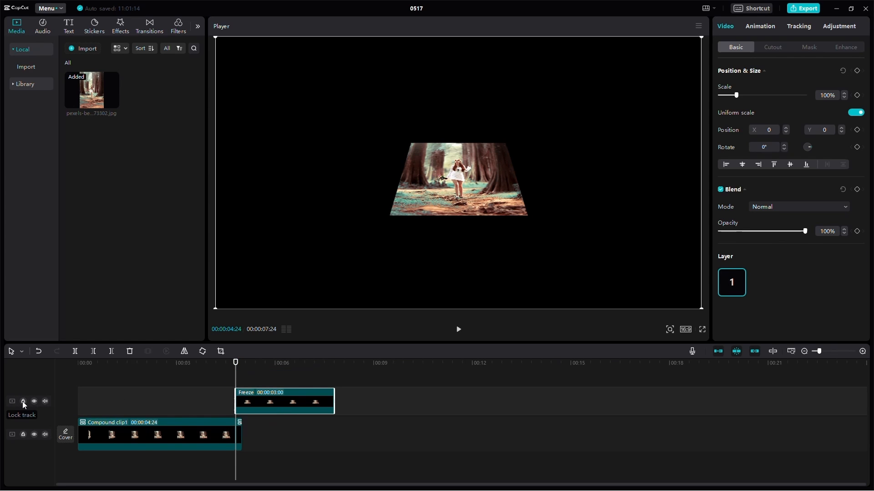
# - Toggle the upper freeze track's visibility off and back on so both poses show
pyautogui.click(34, 402)
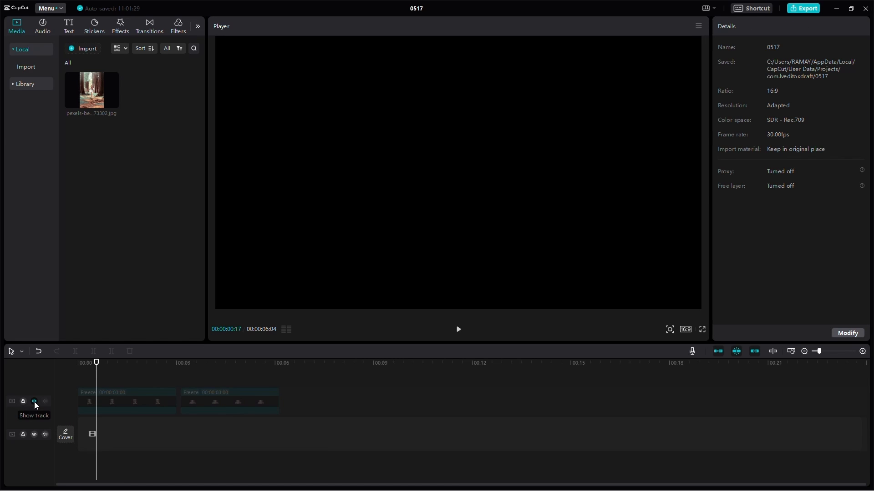
pyautogui.click(34, 402)
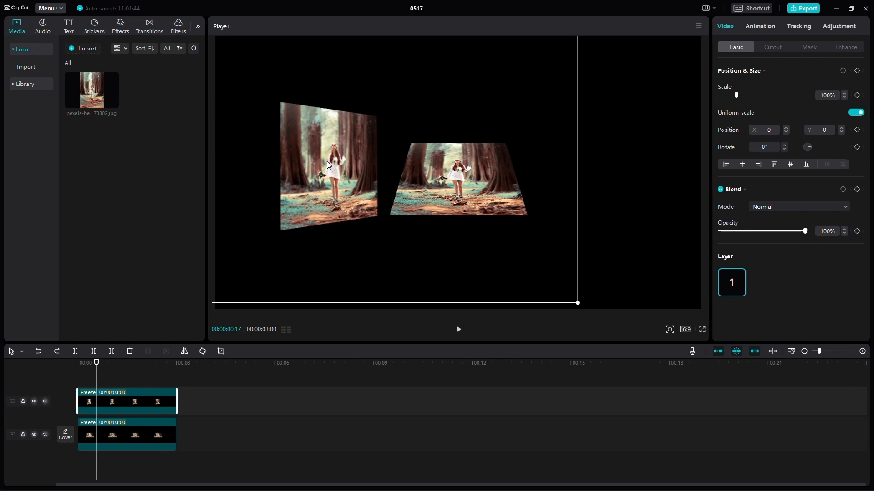
# - Select the left tilted photo copy in the player for repositioning
pyautogui.click(457, 330)
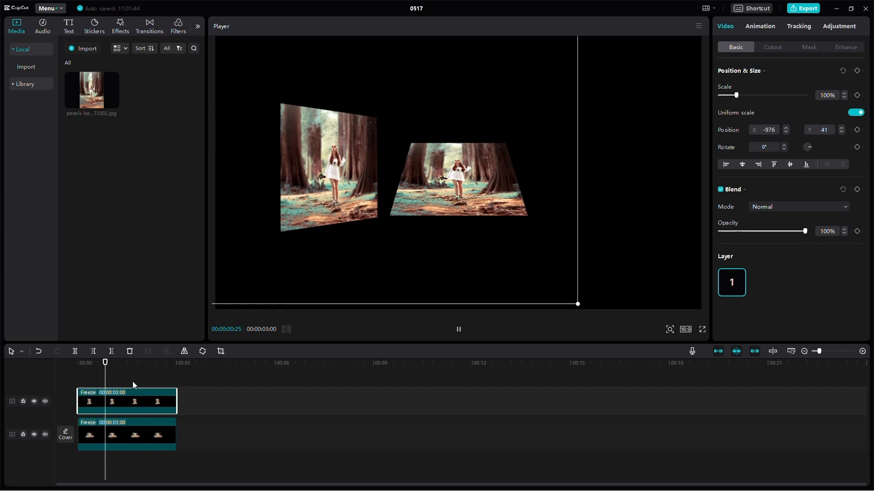